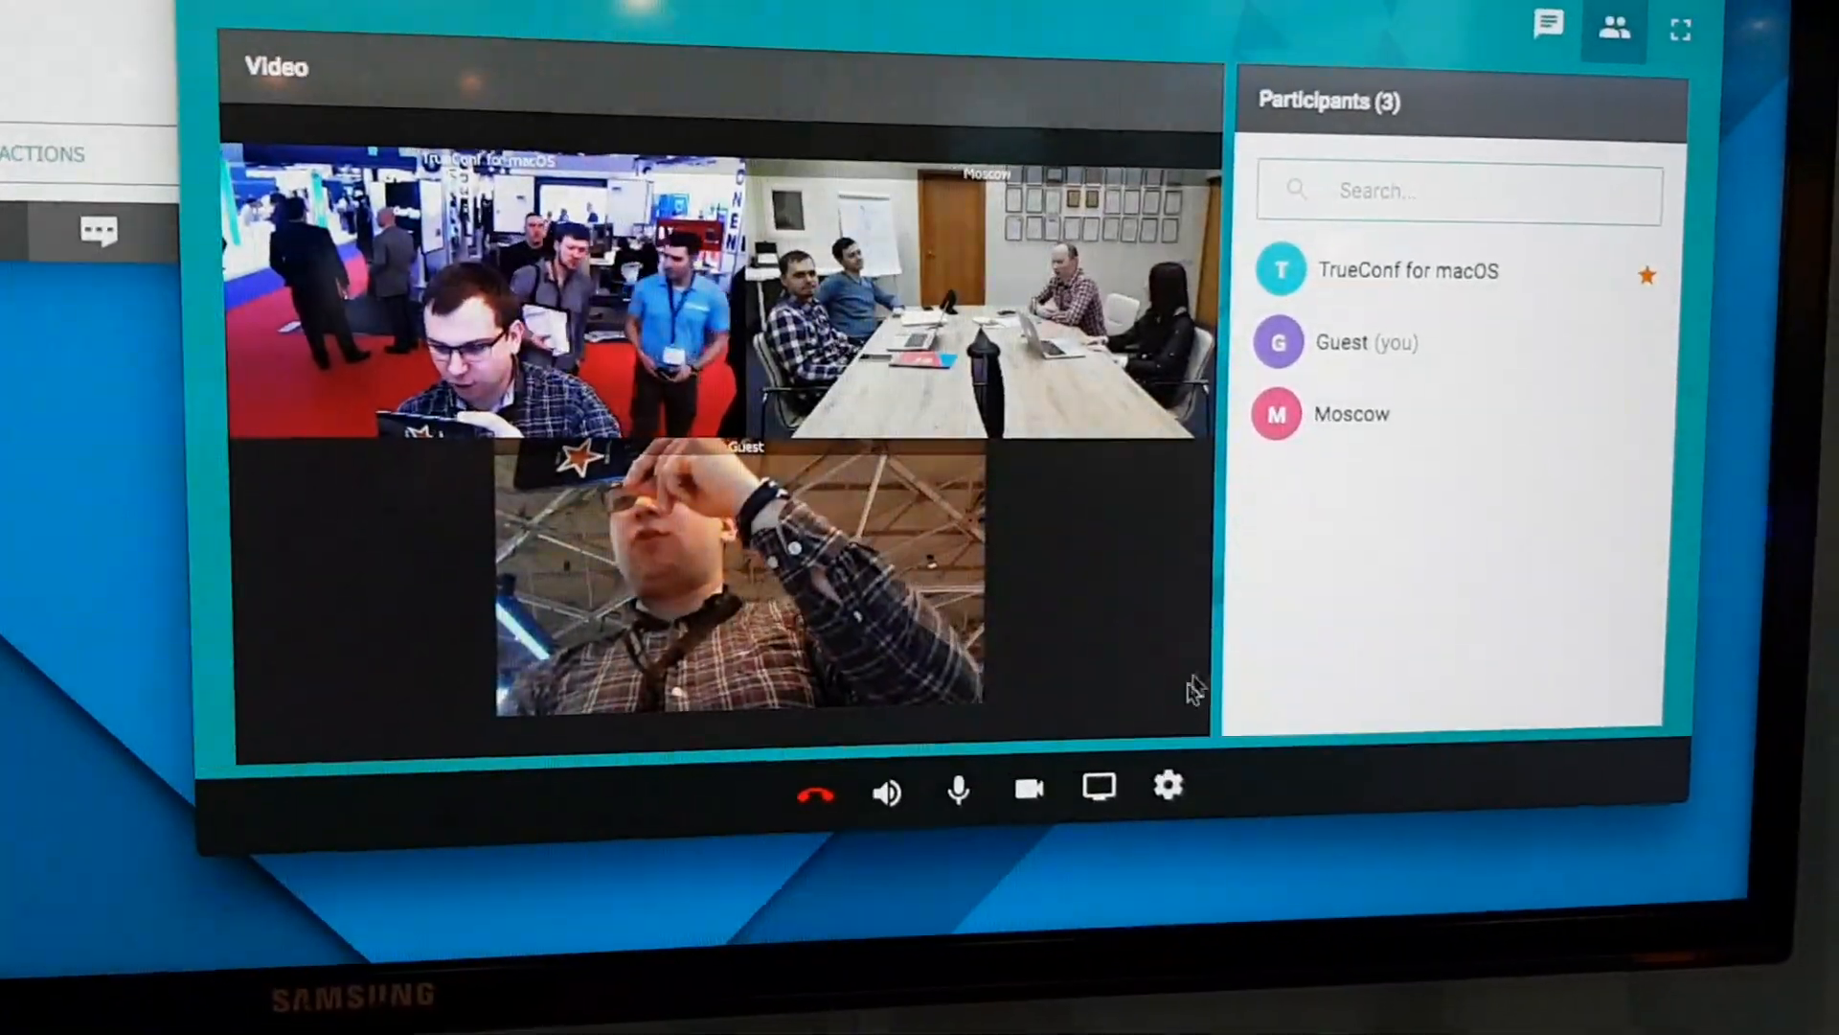
# - Show the device settings dialog listing the call's camera and microphone
pyautogui.click(1167, 786)
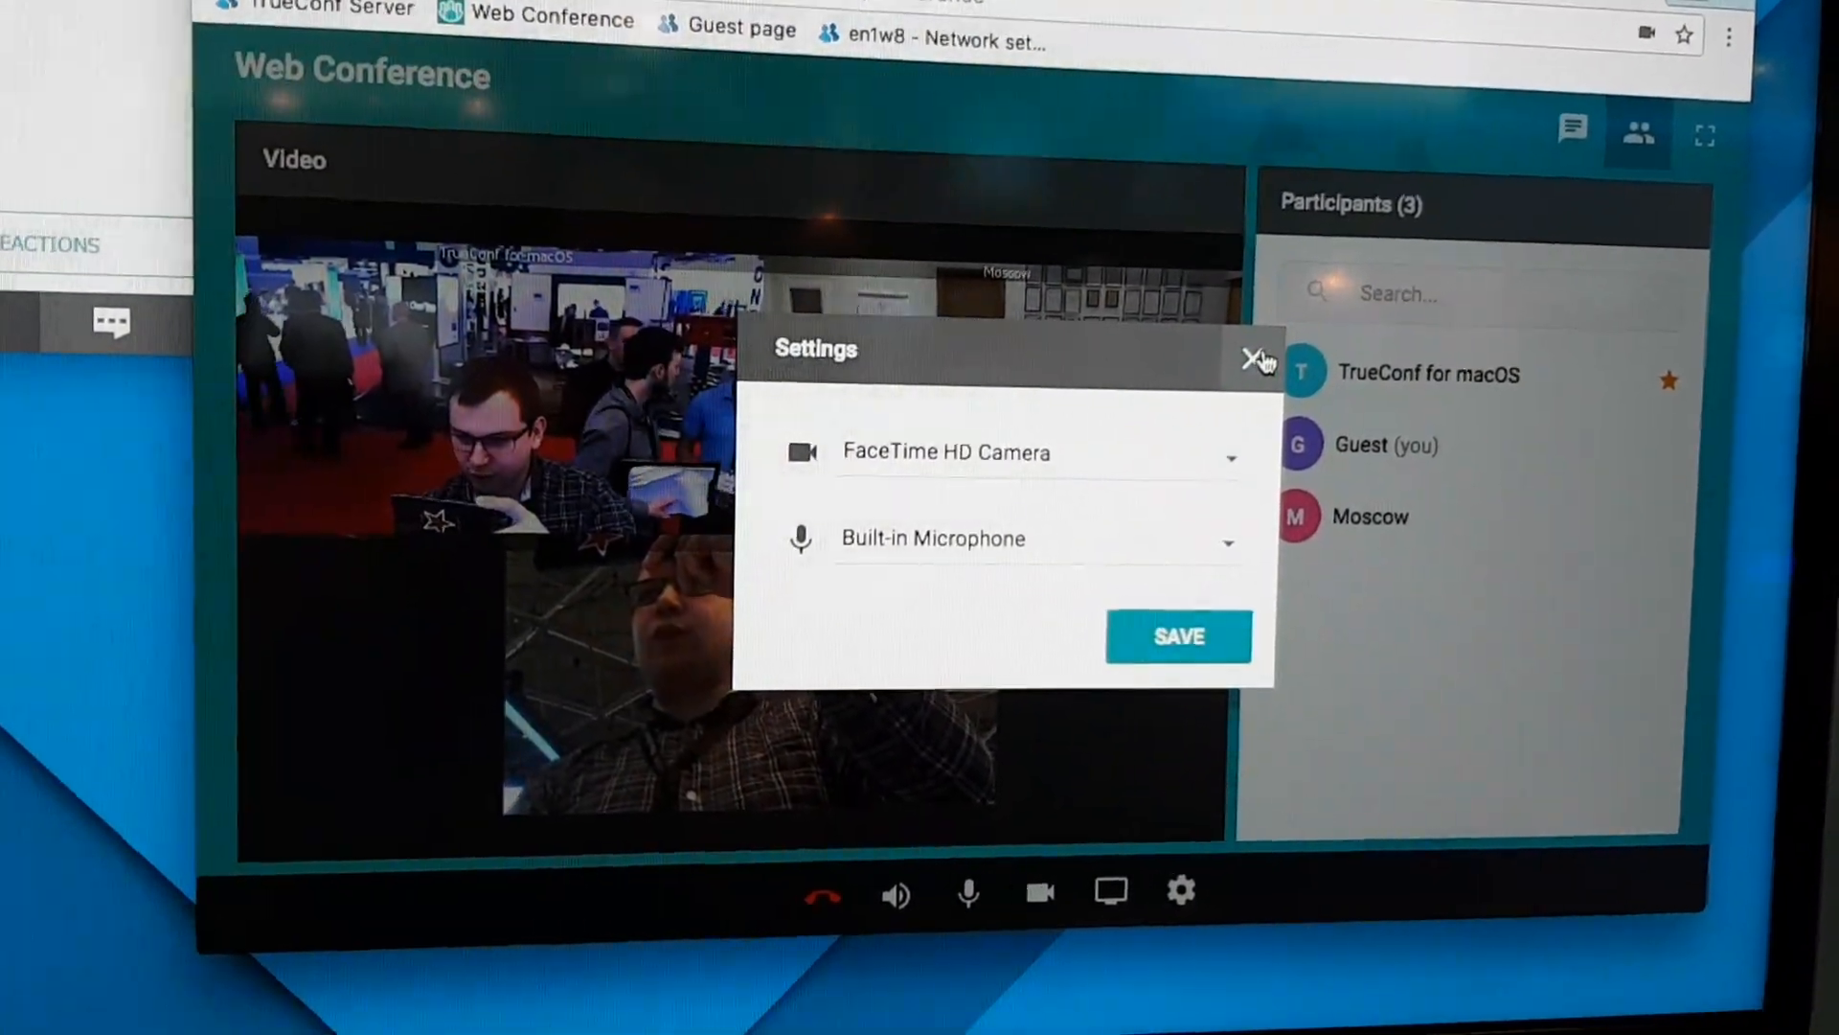
pyautogui.click(1259, 358)
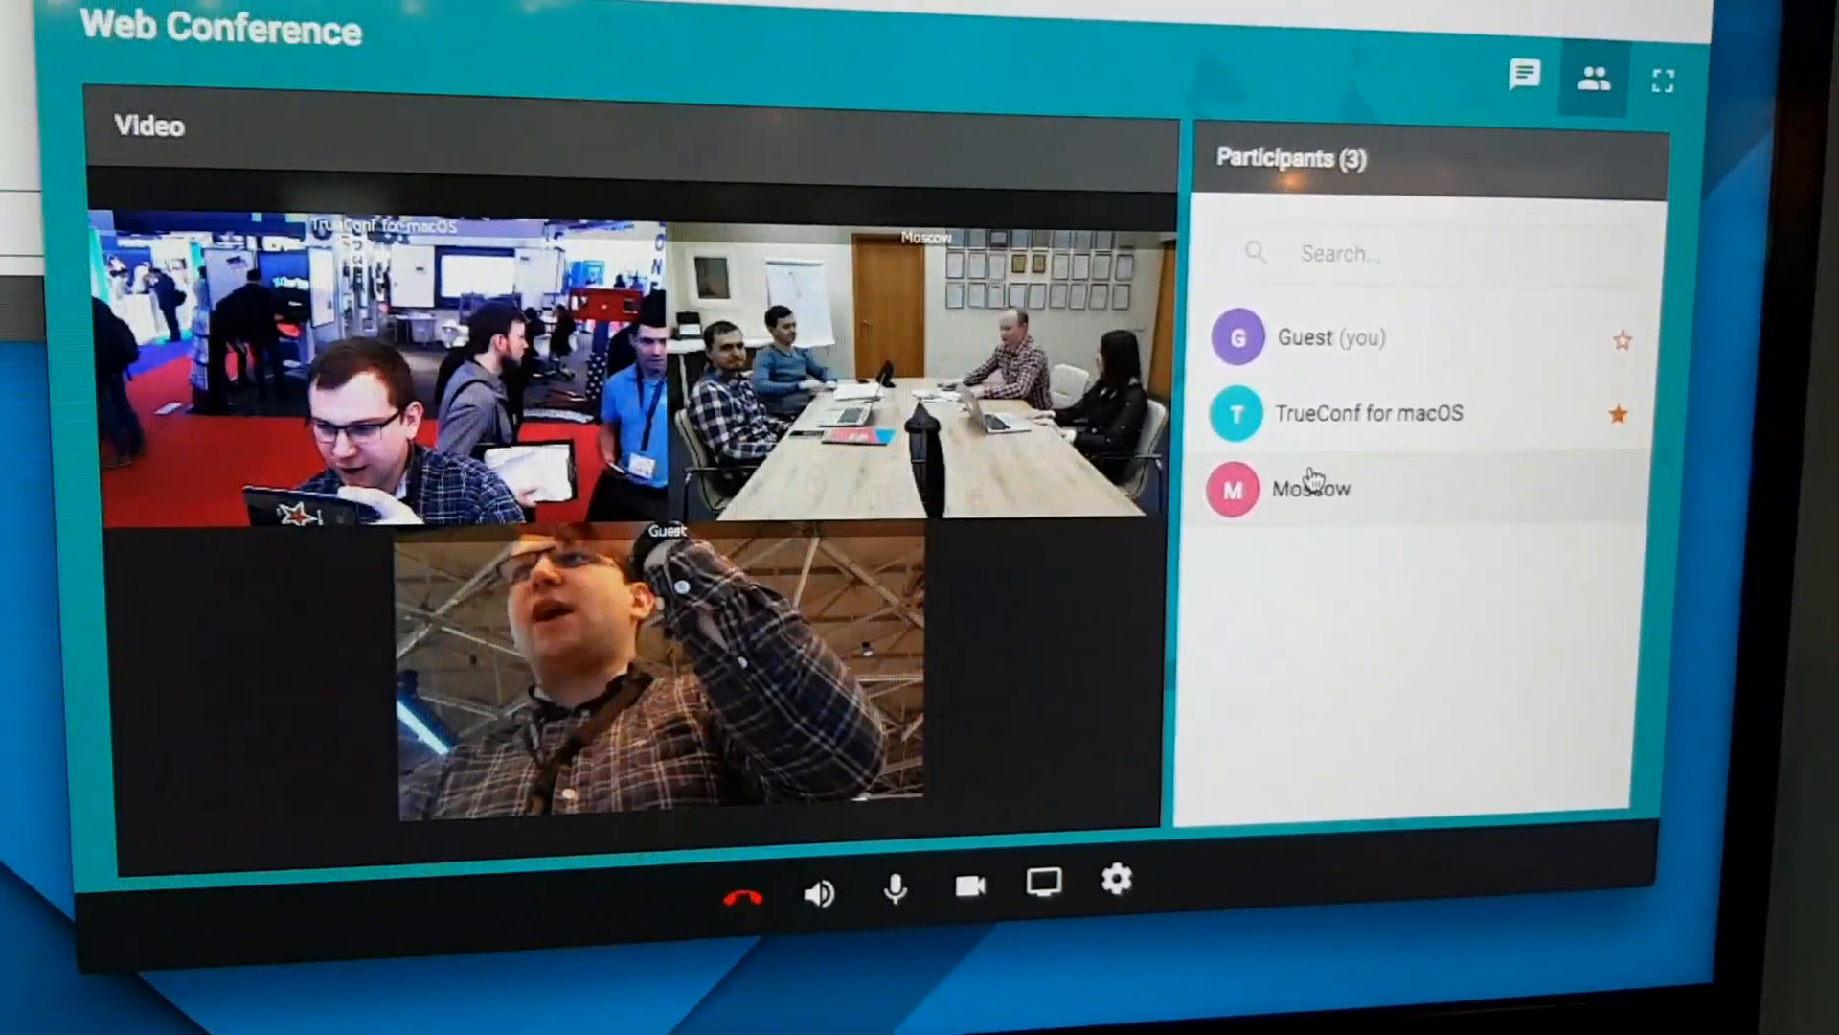
# - Reveal Moscow's action menu with chat, moderator, removal, camera and microphone options
pyautogui.click(1311, 488)
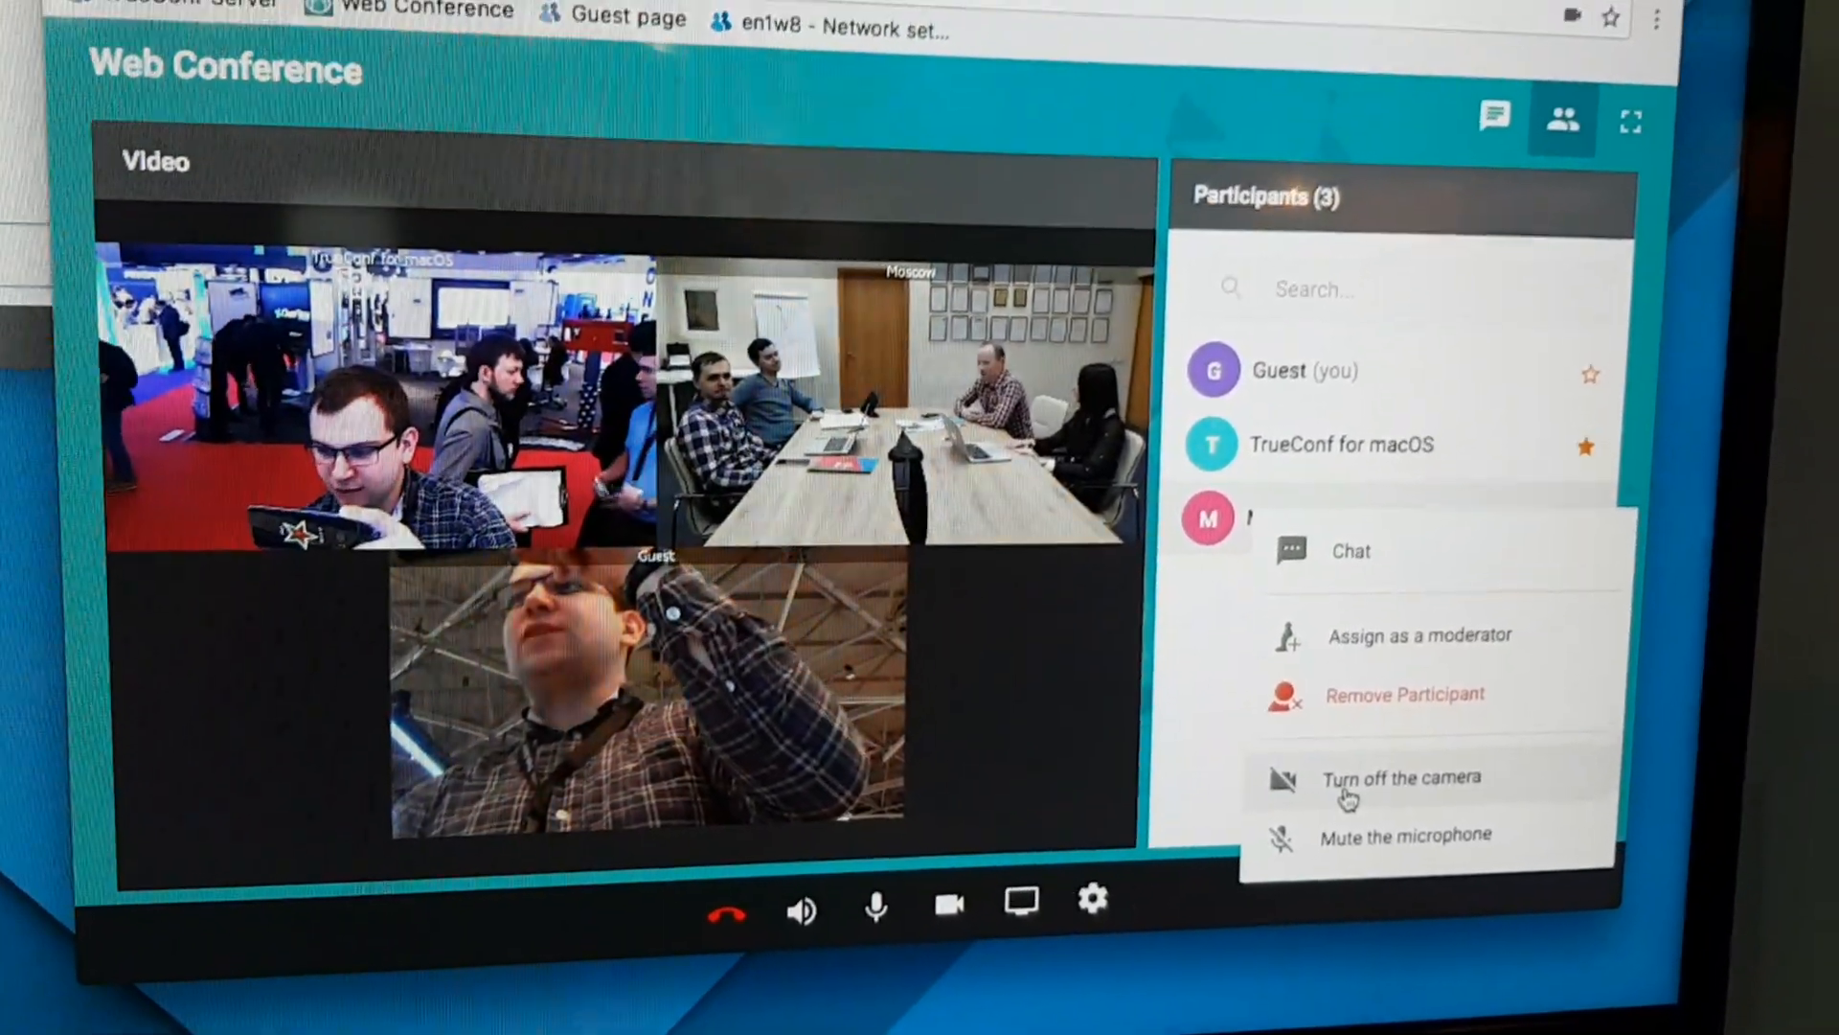